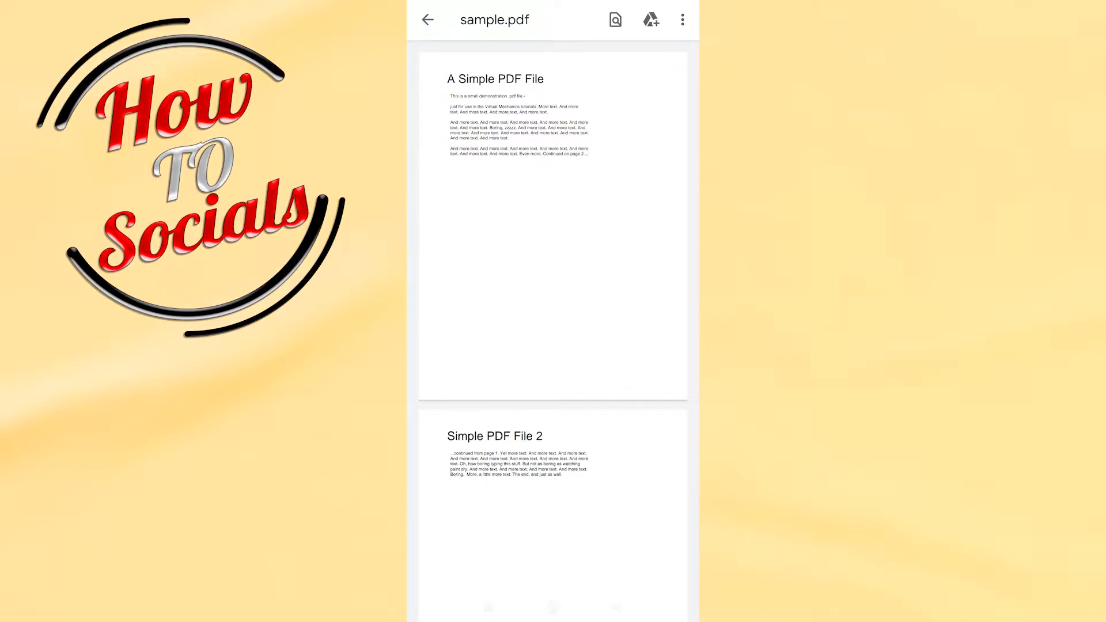
Save the open sample.pdf with My Drive chosen as its destination folder
left_click(649, 19)
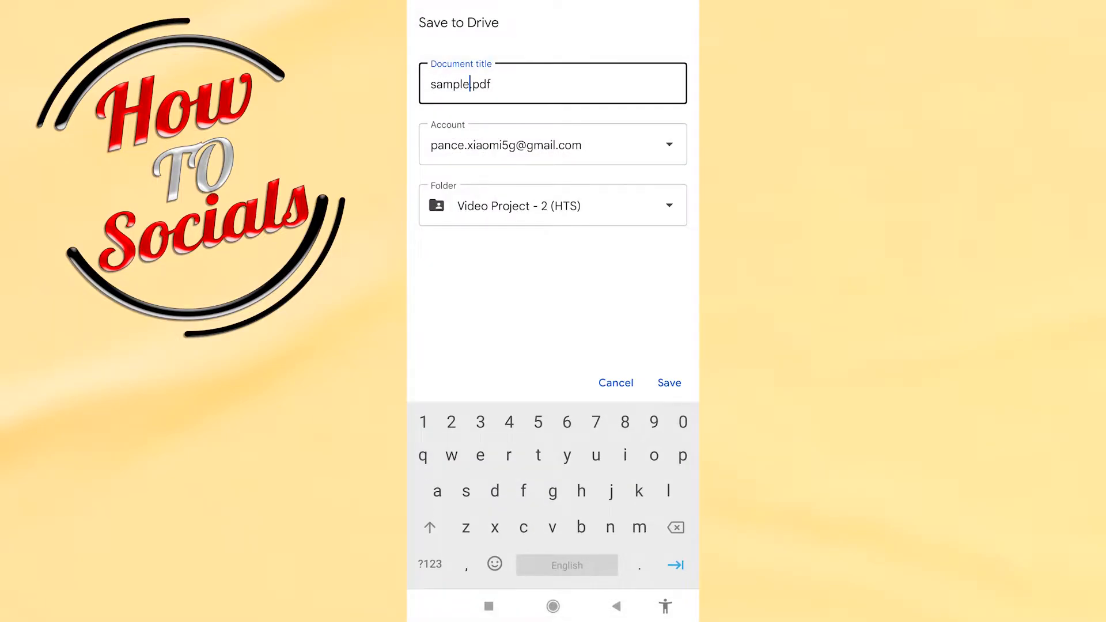
left_click(552, 205)
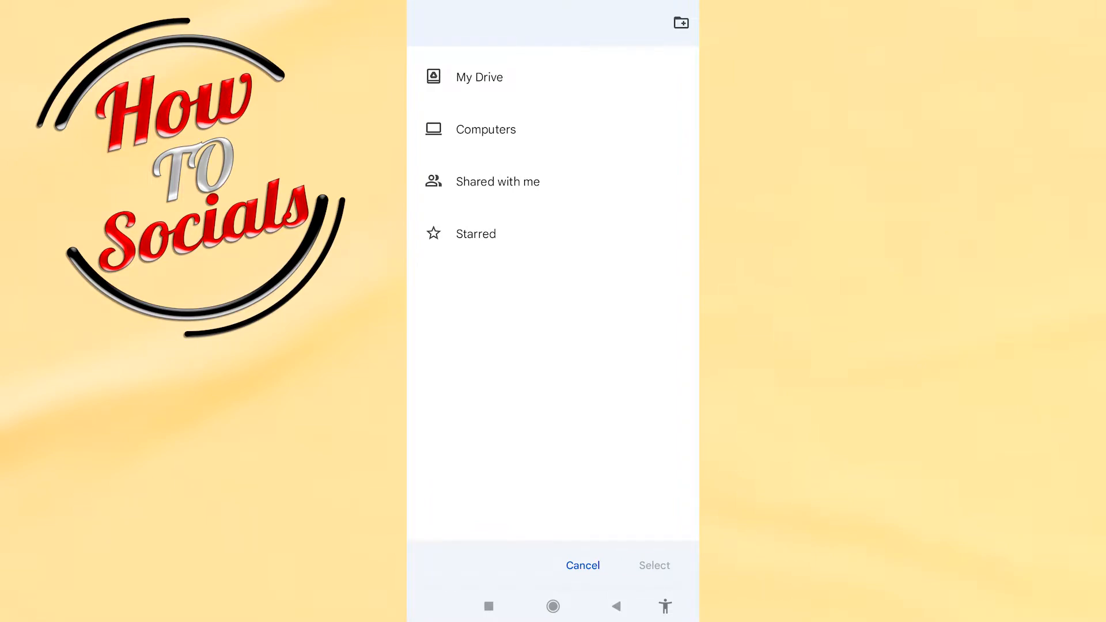
left_click(479, 77)
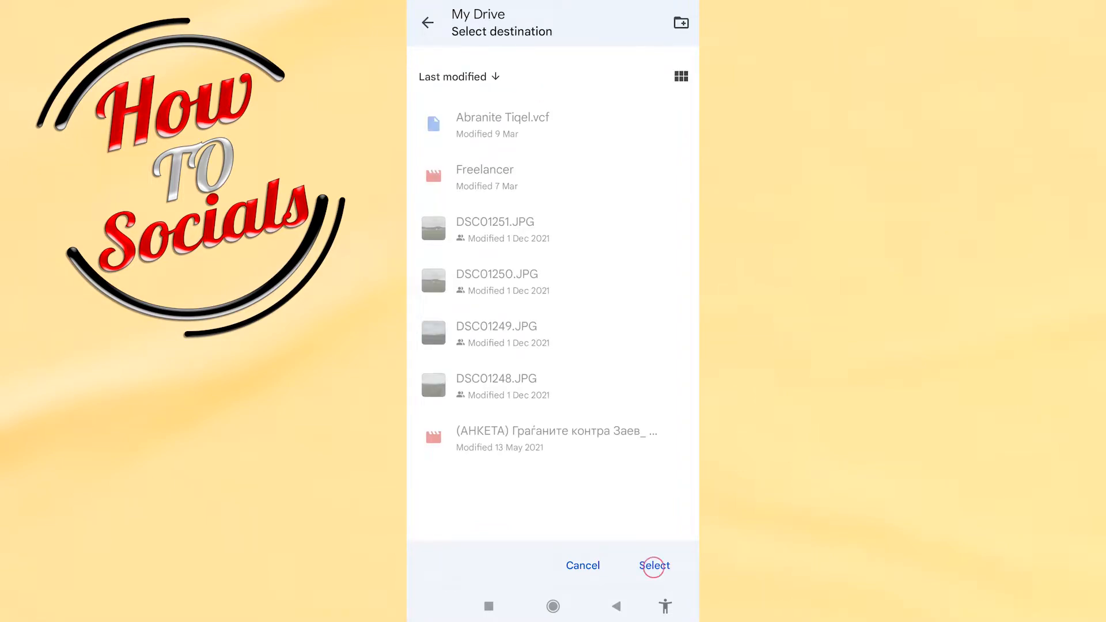
left_click(652, 564)
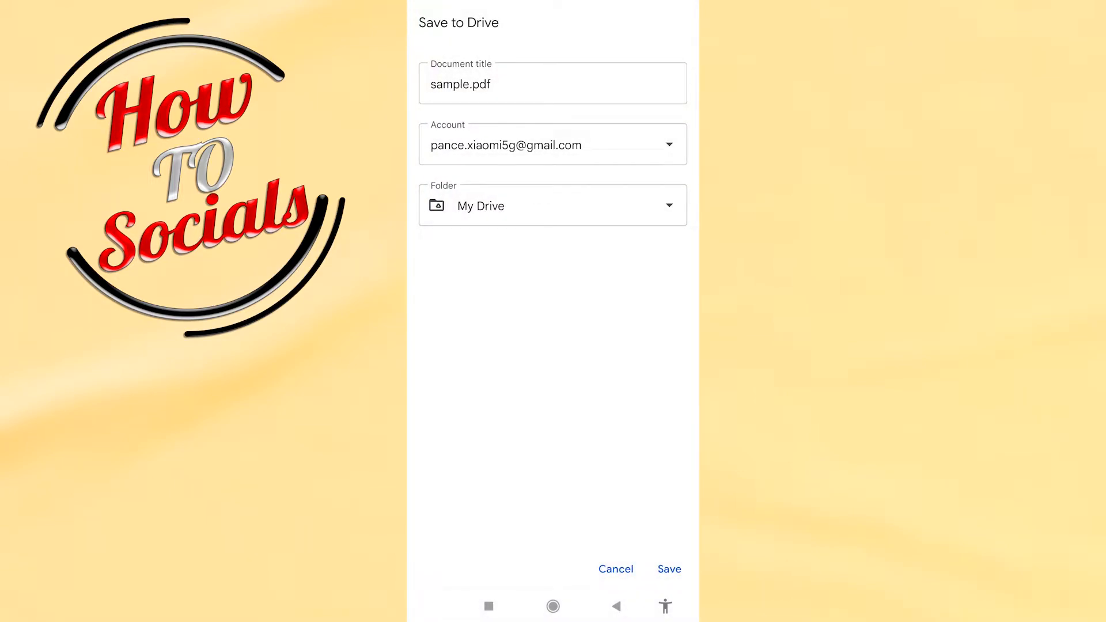
left_click(668, 569)
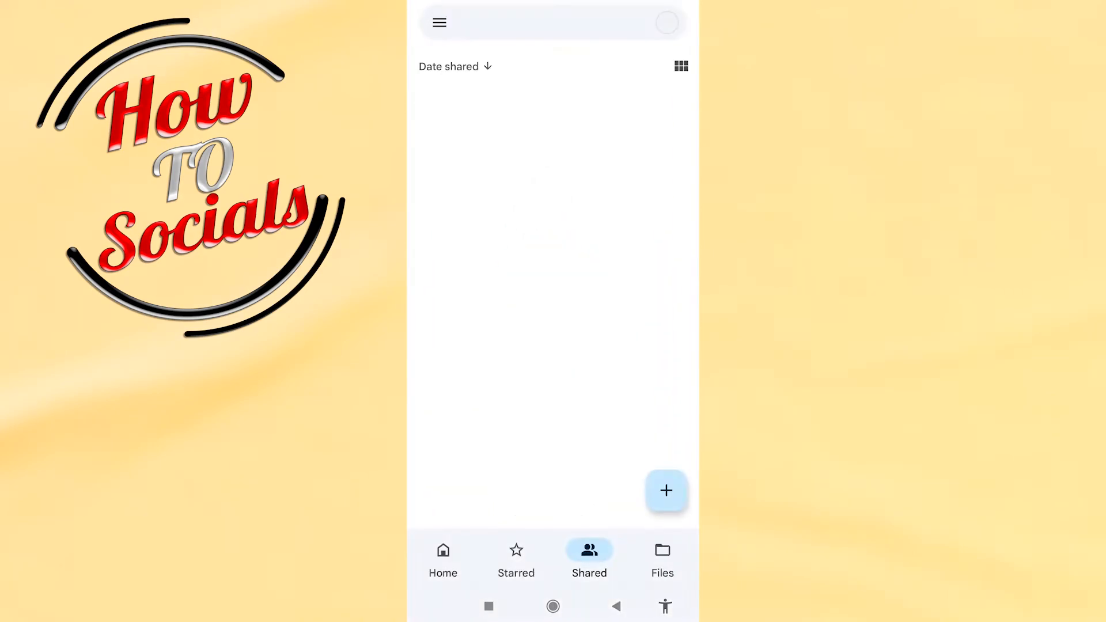
Copy the shareable link to sample.pdf from the Recent files list
left_click(439, 22)
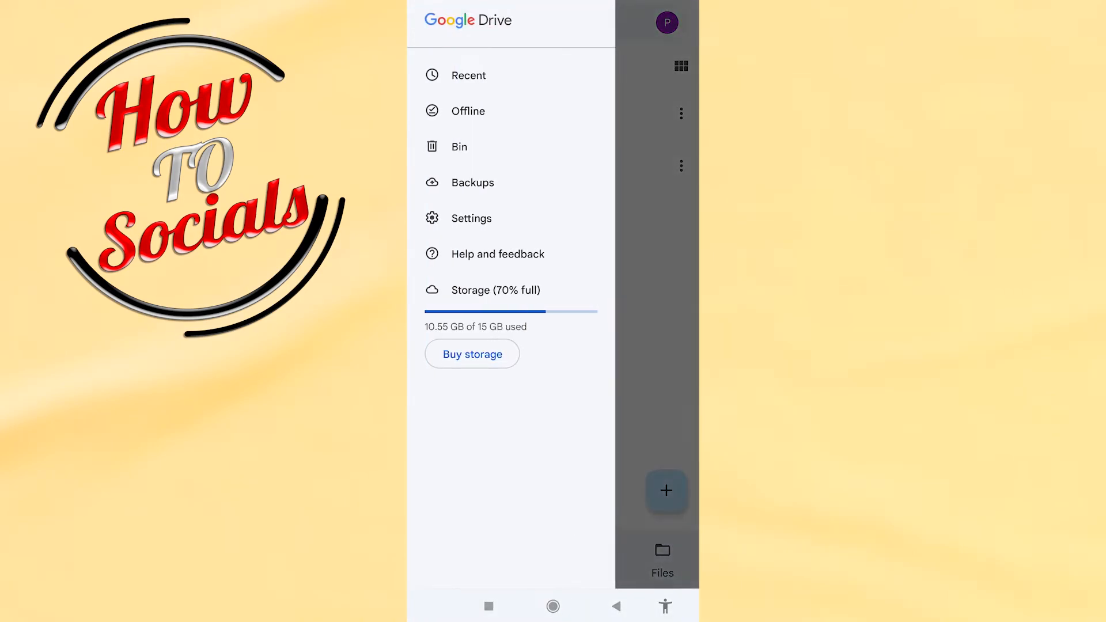
left_click(467, 75)
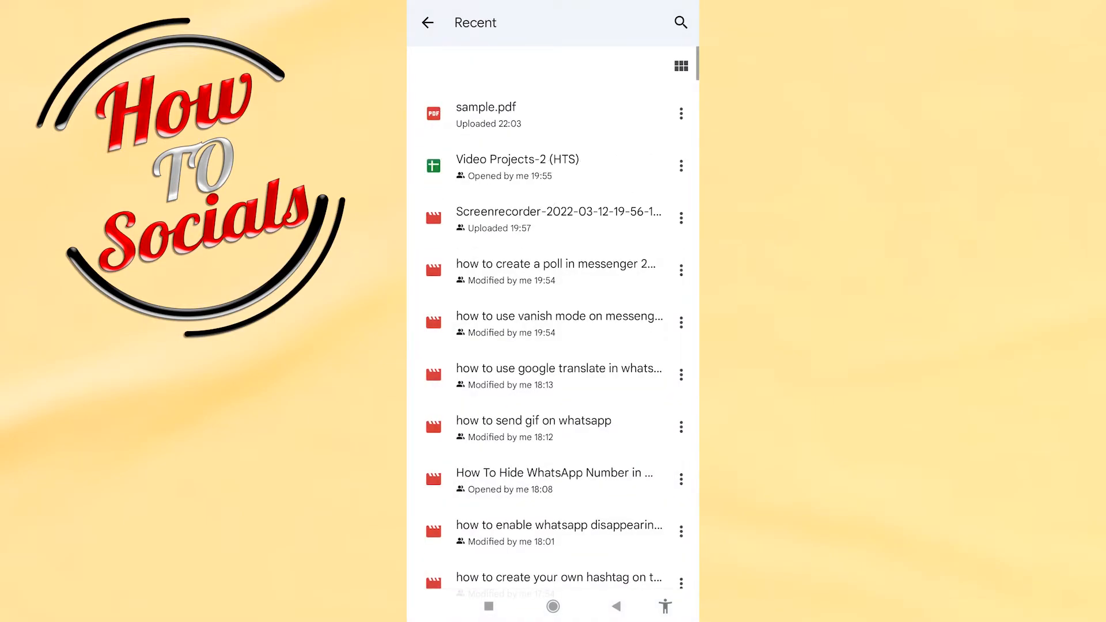
left_click(680, 113)
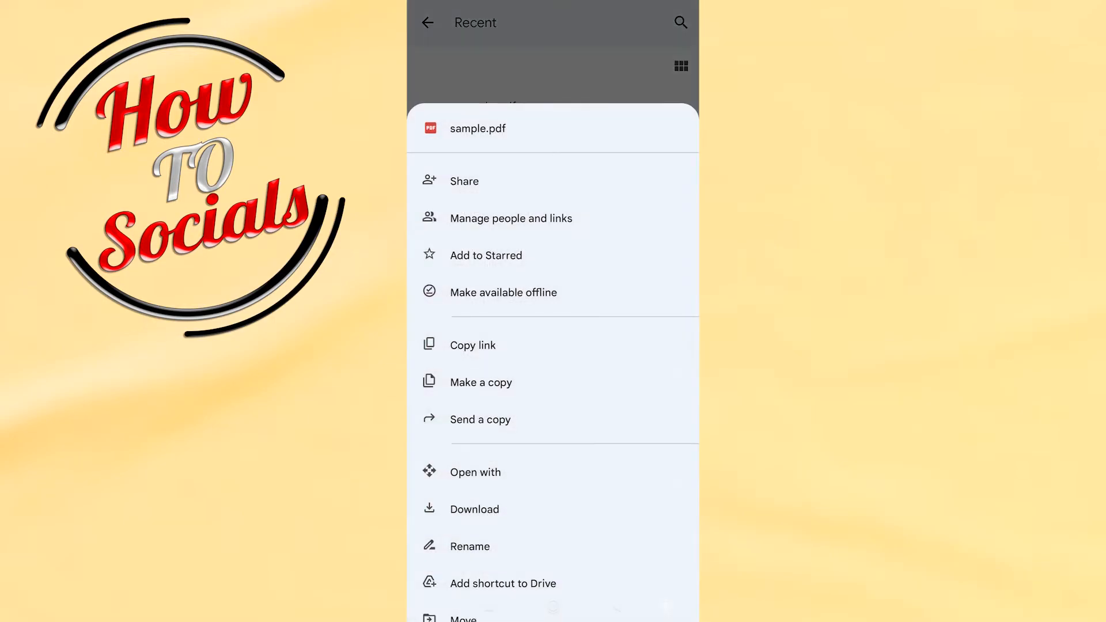
left_click(473, 344)
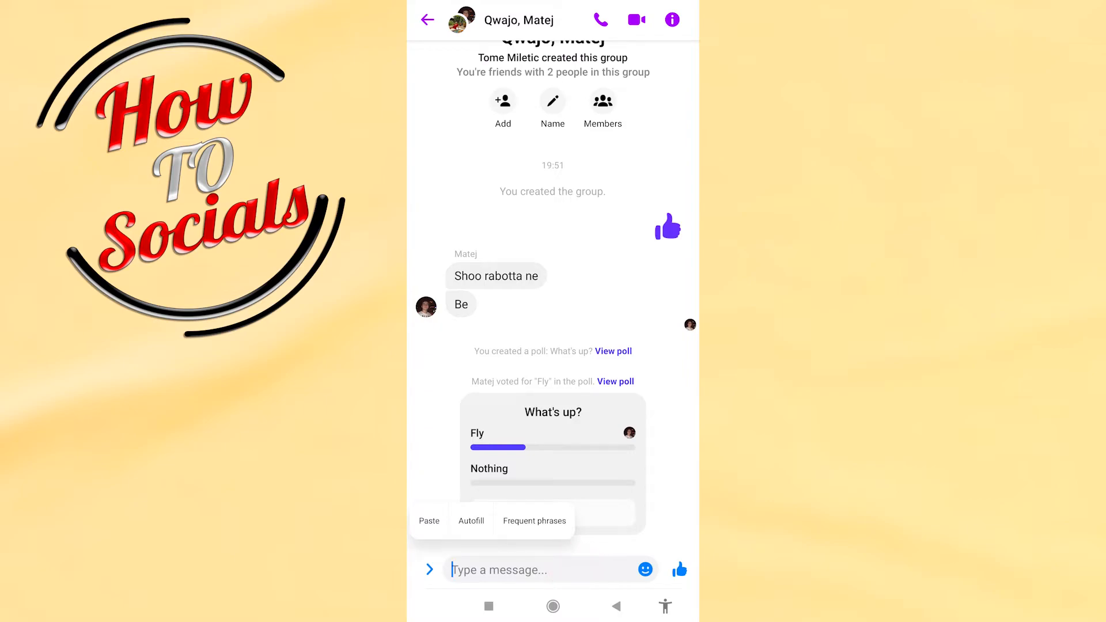
Paste the sample.pdf Drive link into the group chat and send it
left_click(428, 520)
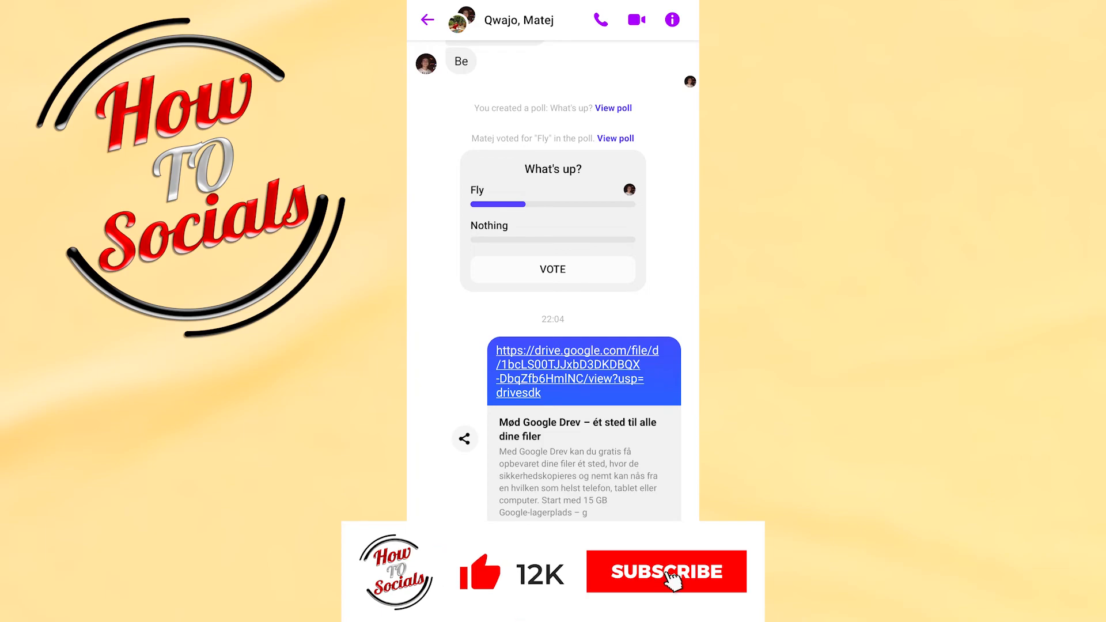
left_click(666, 572)
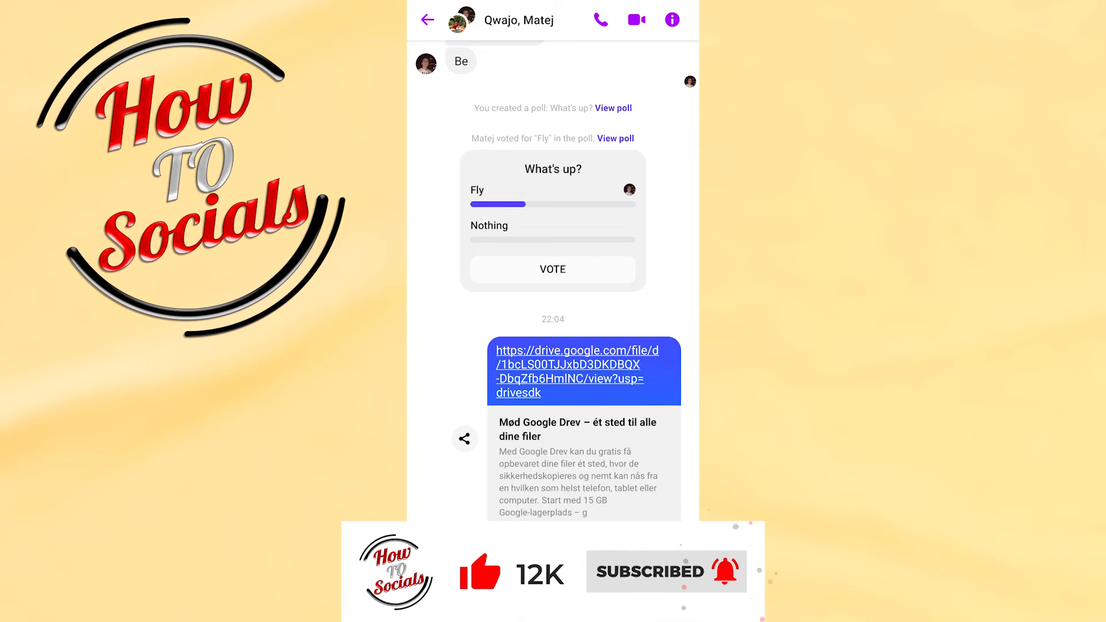